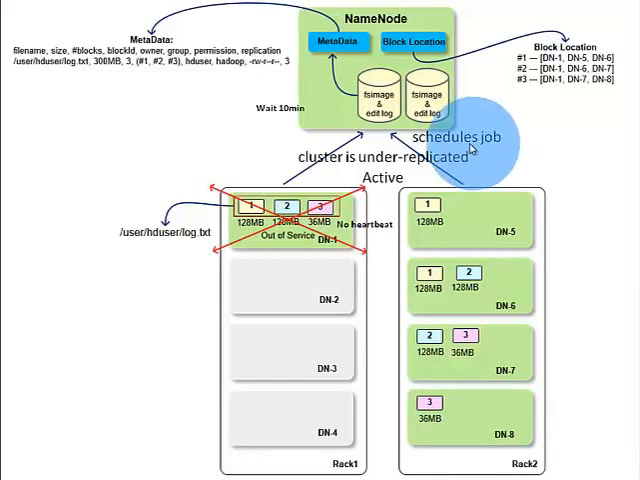
{"action": "mouse_move", "coordinate": [472, 148]}
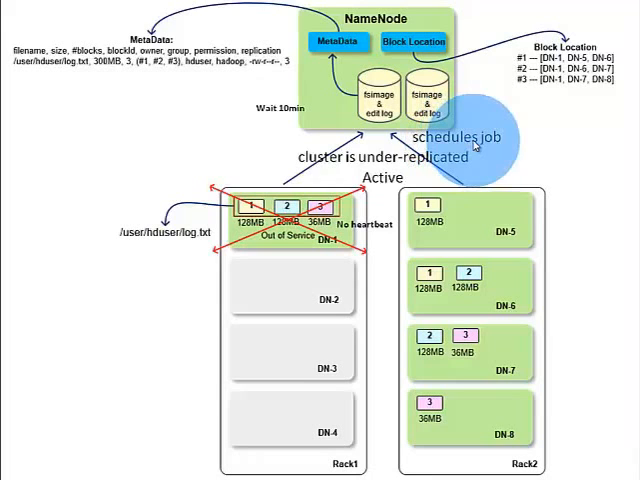